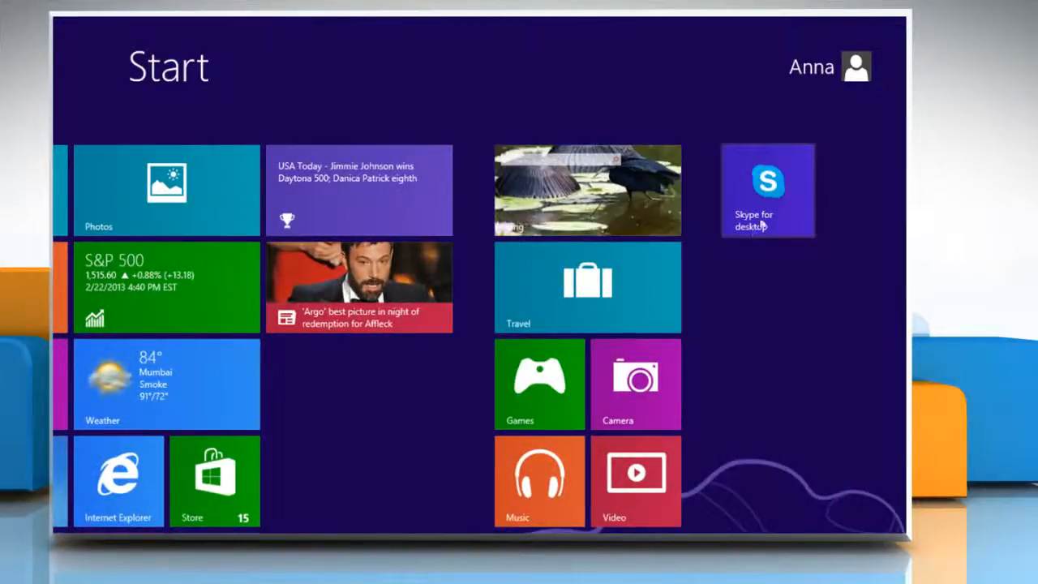
# - Launch Skype for desktop from the Windows 8 Start screen tile
pyautogui.click(766, 191)
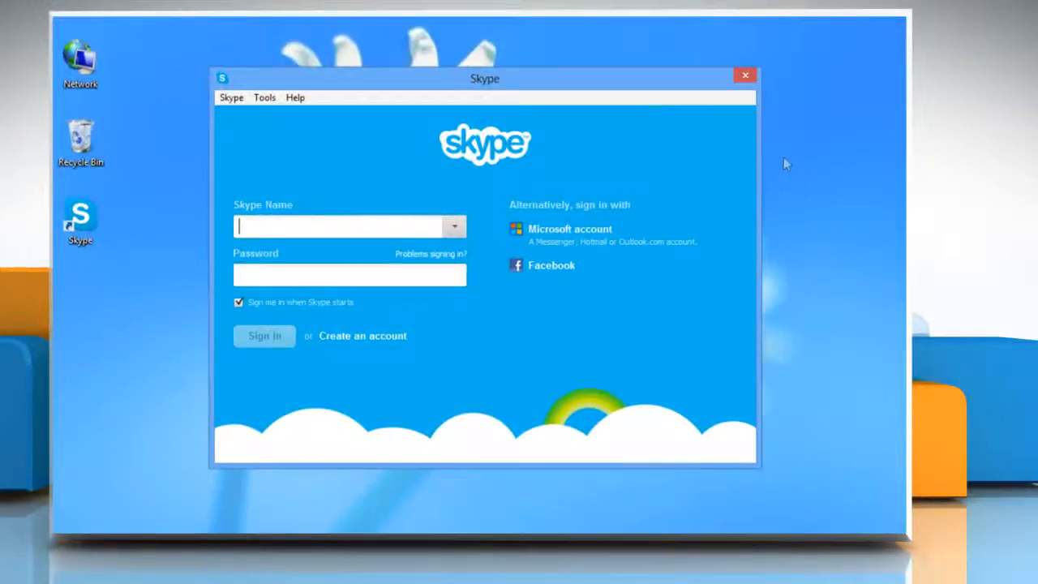
pyautogui.moveTo(339, 227)
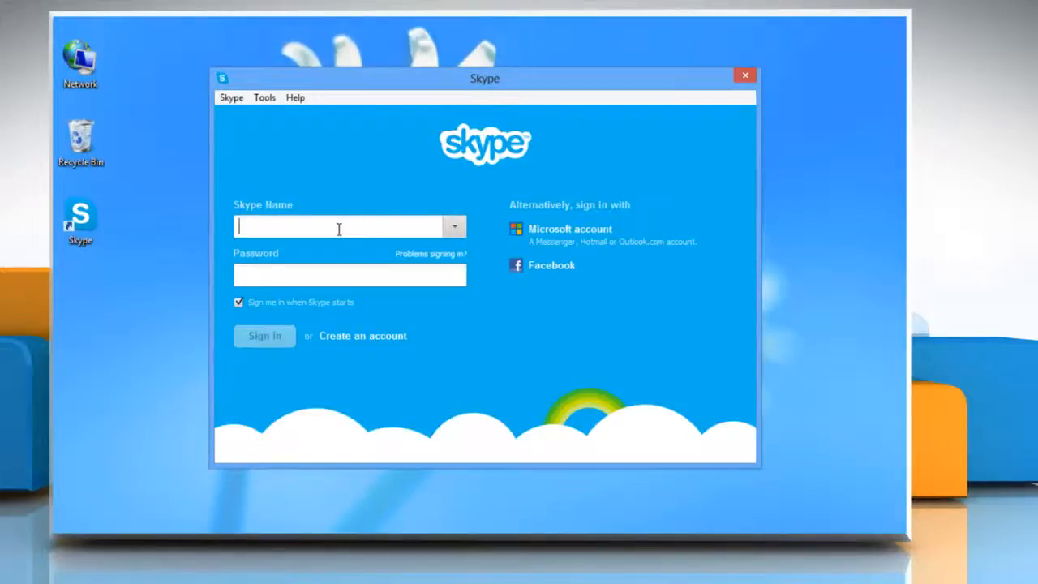
# - Sign in to Skype as 'anna.auria1' so the main window with contacts appears
pyautogui.write('anna.auria1')
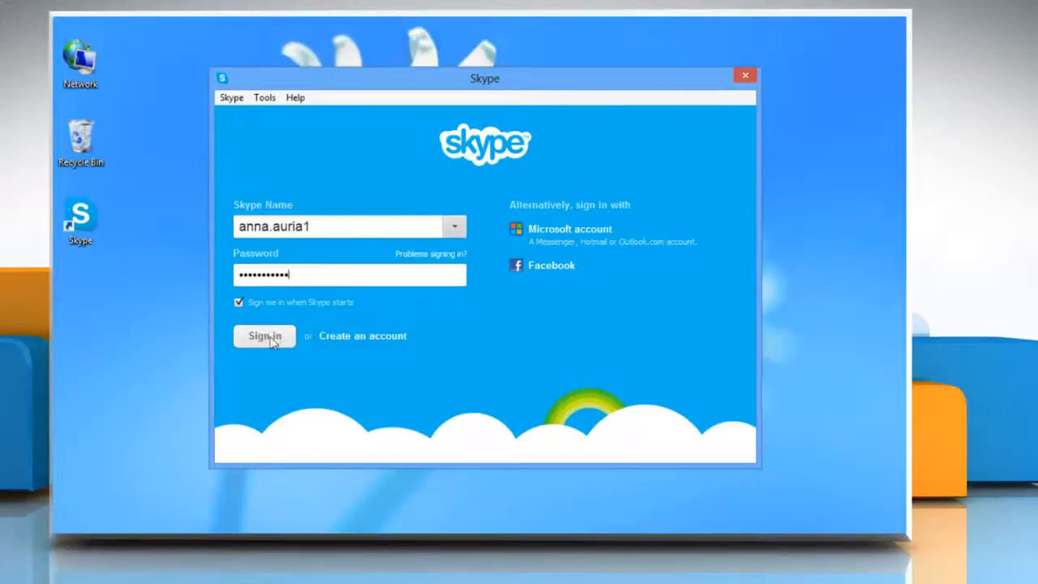
pyautogui.click(264, 336)
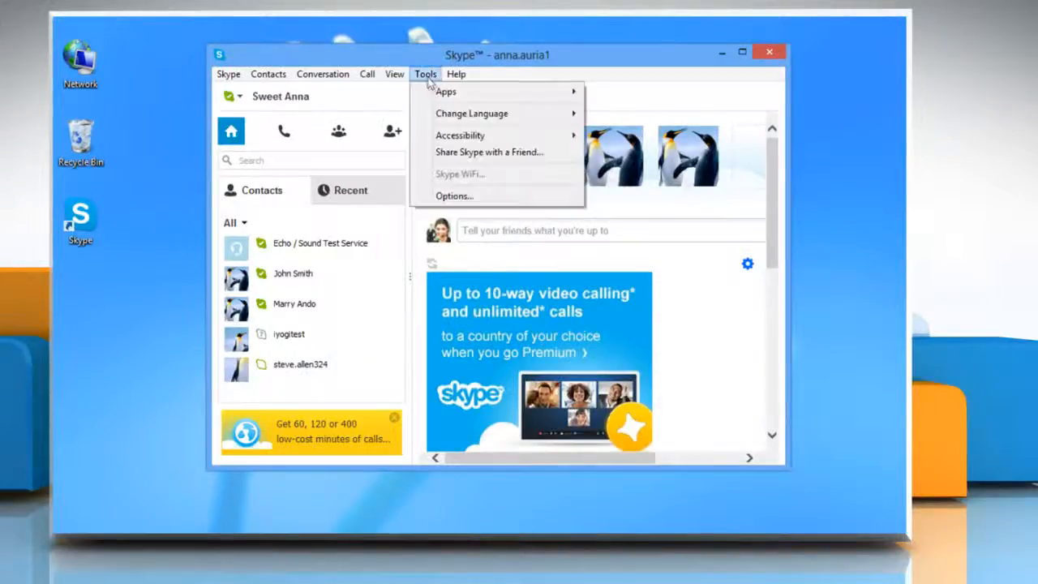
# - Go to Tools > Options and show the Sounds settings page
pyautogui.click(454, 195)
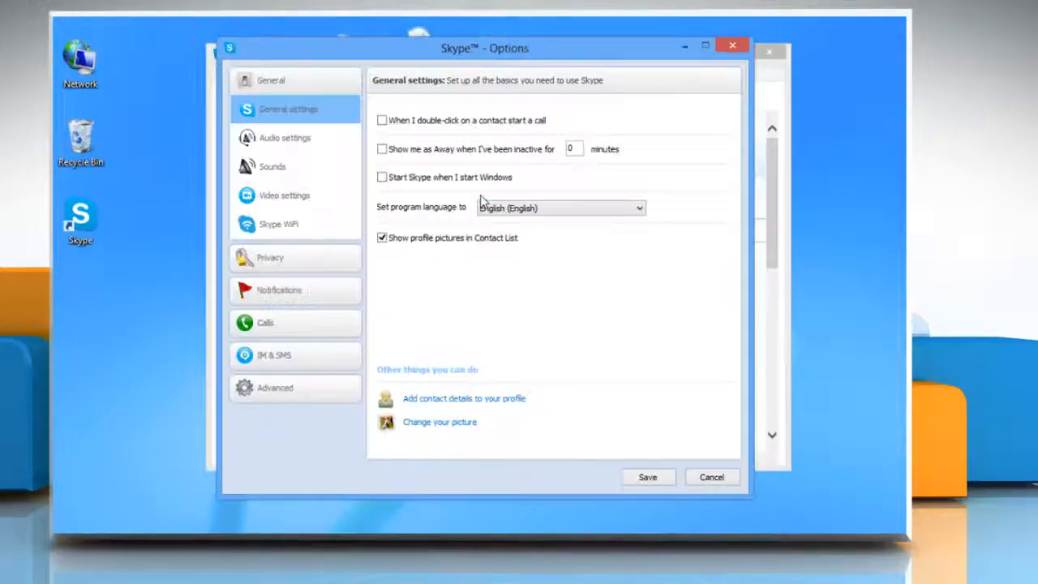
pyautogui.moveTo(340, 182)
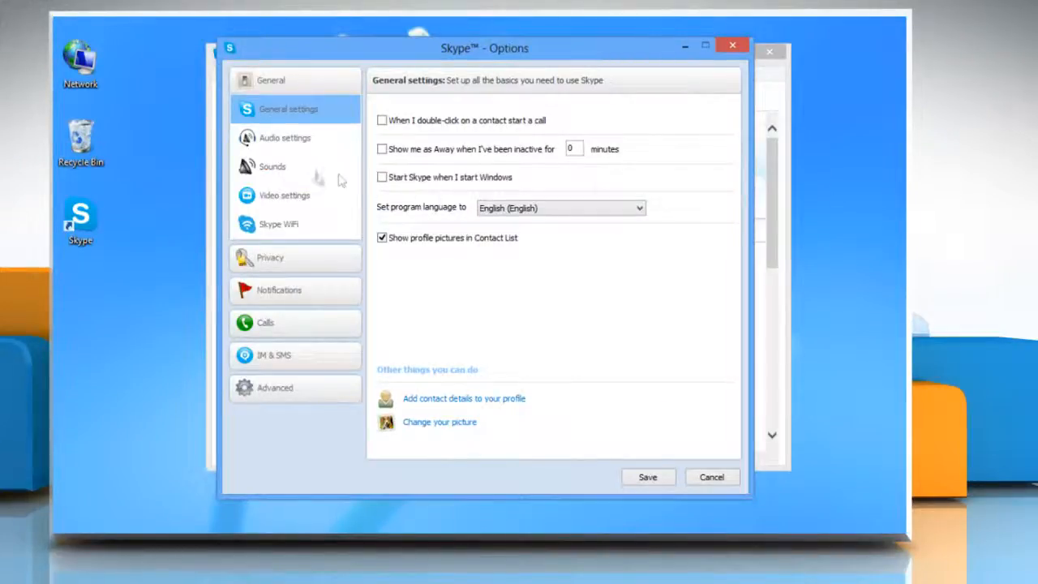
pyautogui.click(272, 166)
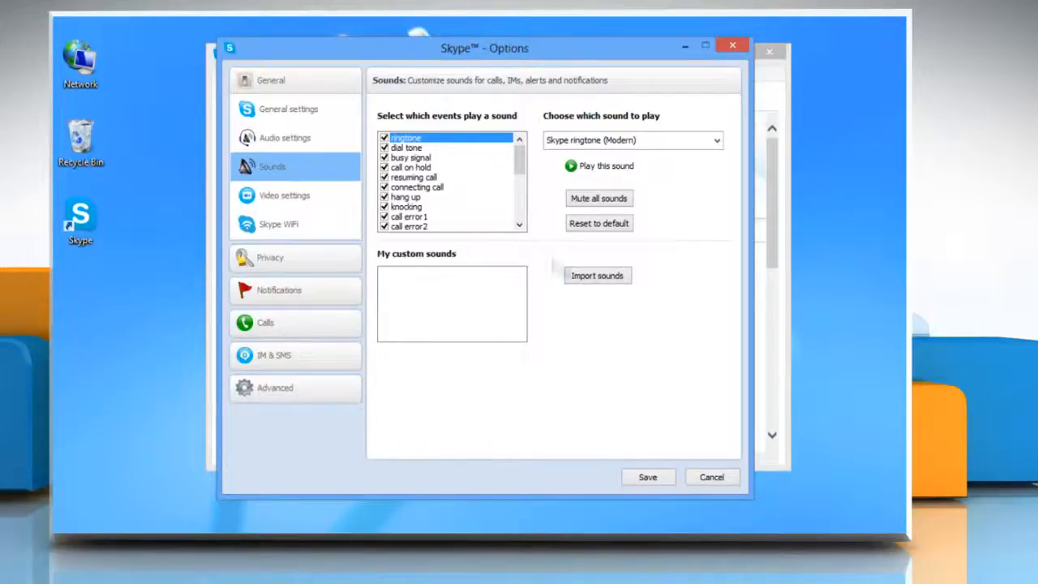
# - Import the Ring04 file from Music > Sound Files into Skype's custom sounds
pyautogui.click(597, 276)
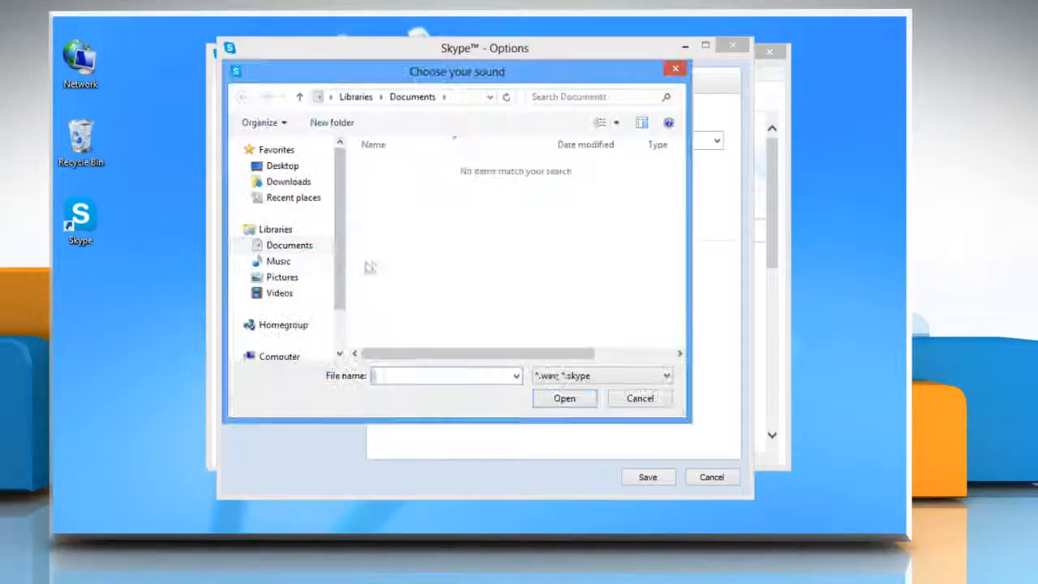
pyautogui.click(279, 260)
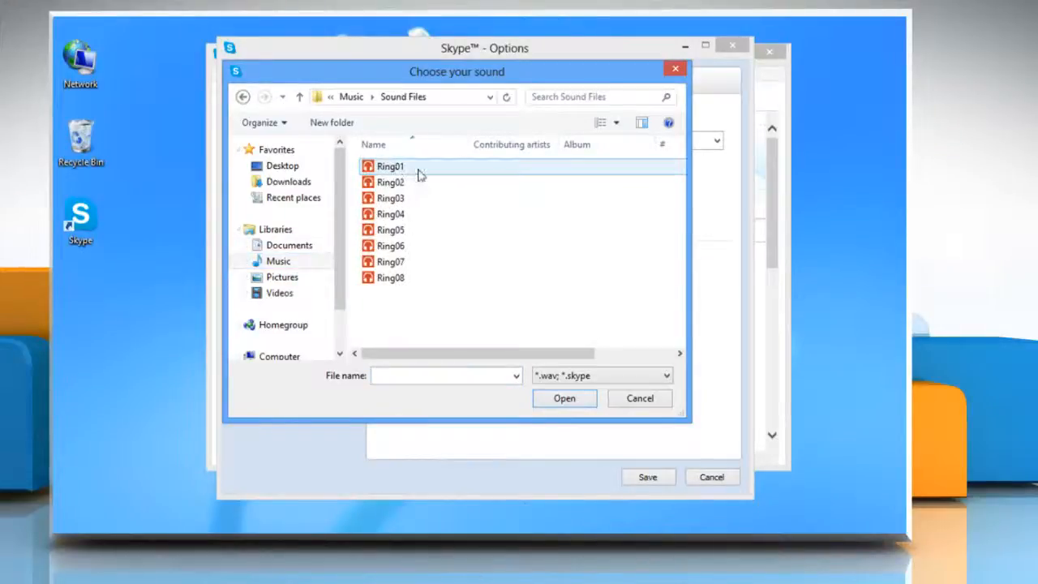
pyautogui.click(389, 214)
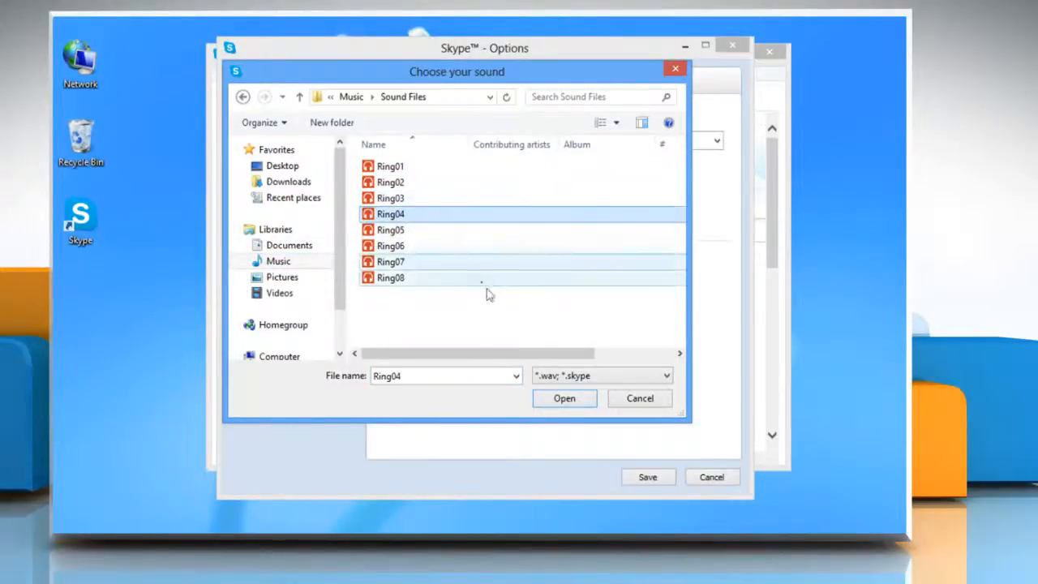
pyautogui.click(564, 398)
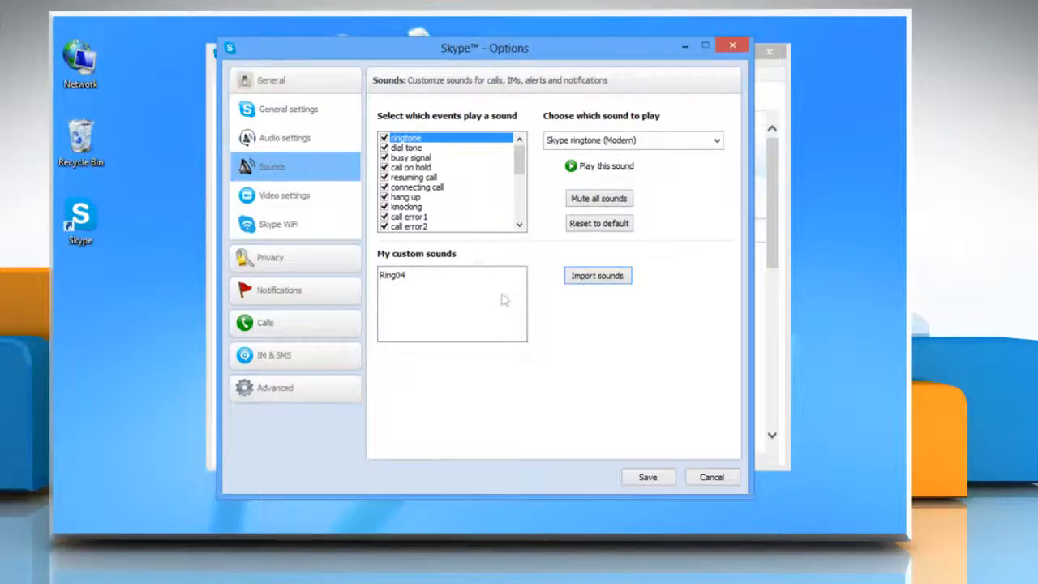
# - Assign Ring04 to the busy signal and knocking events and save the settings
pyautogui.click(412, 157)
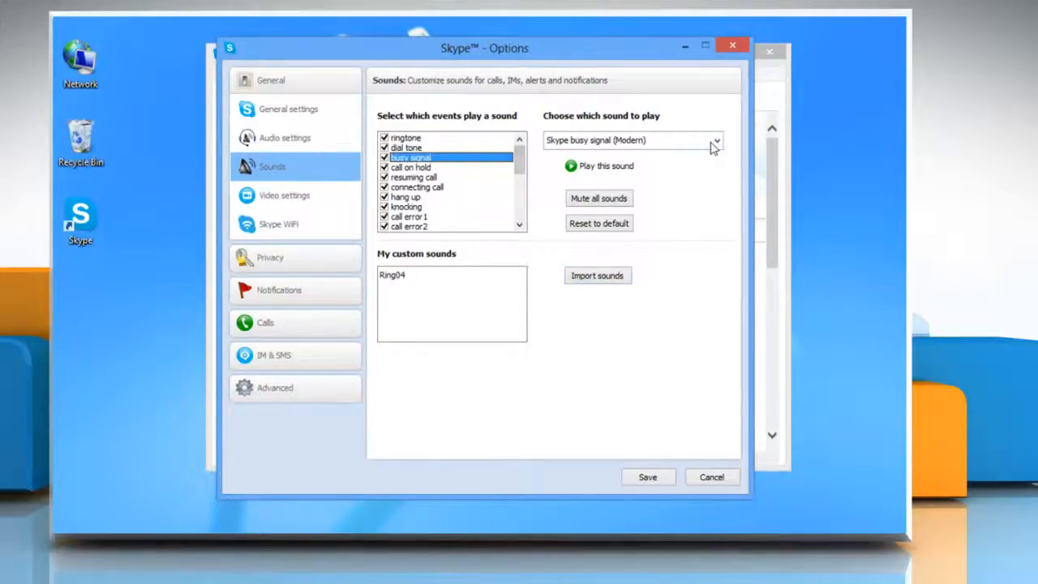
pyautogui.click(716, 140)
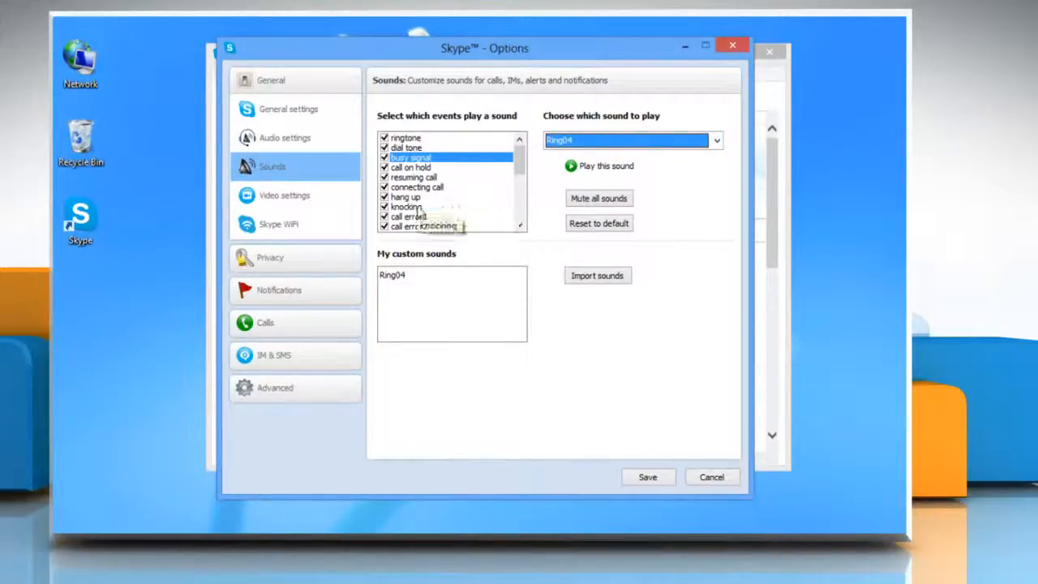
pyautogui.click(714, 140)
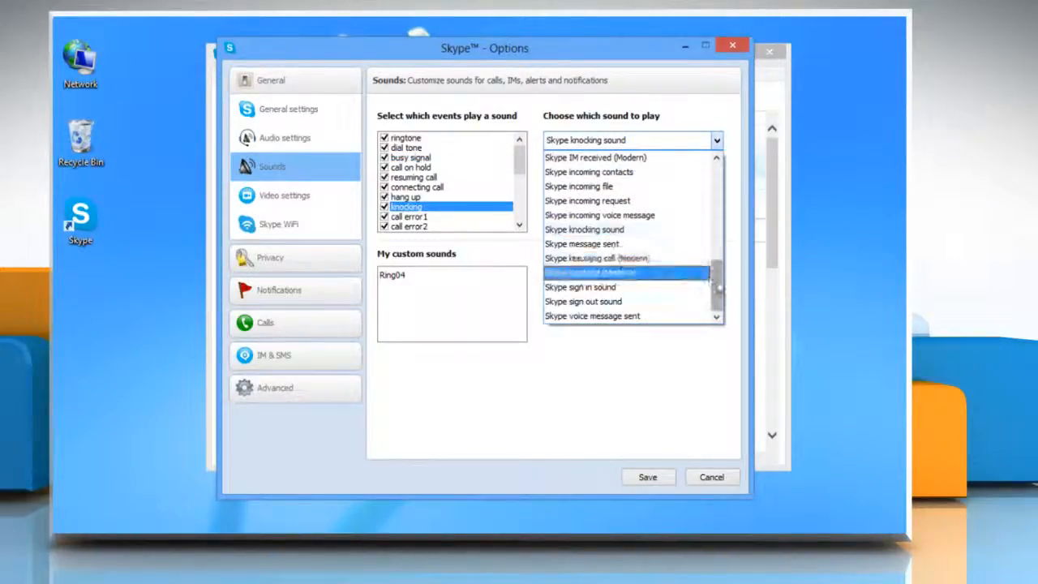
pyautogui.click(630, 273)
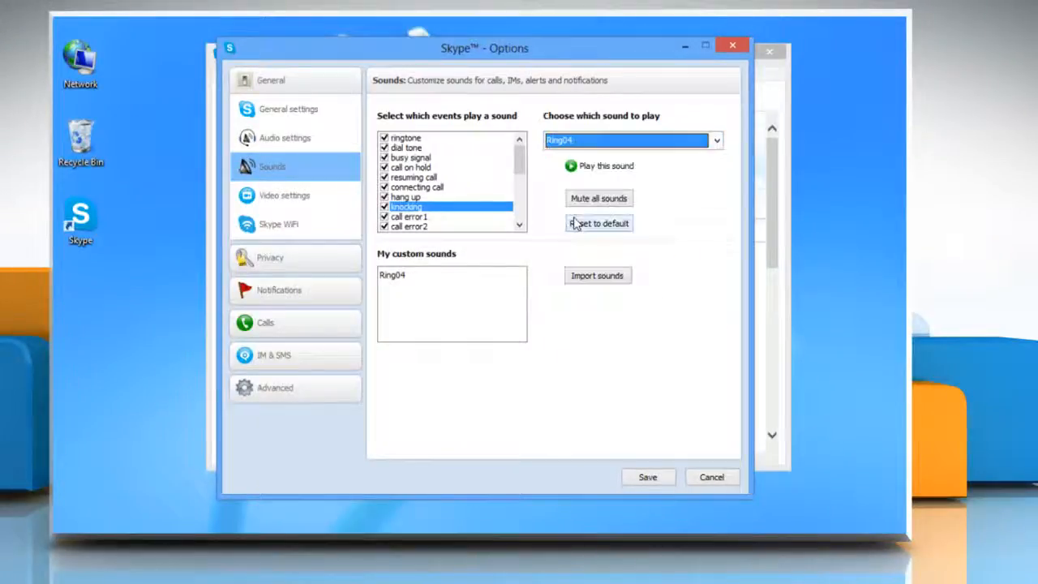
pyautogui.moveTo(662, 470)
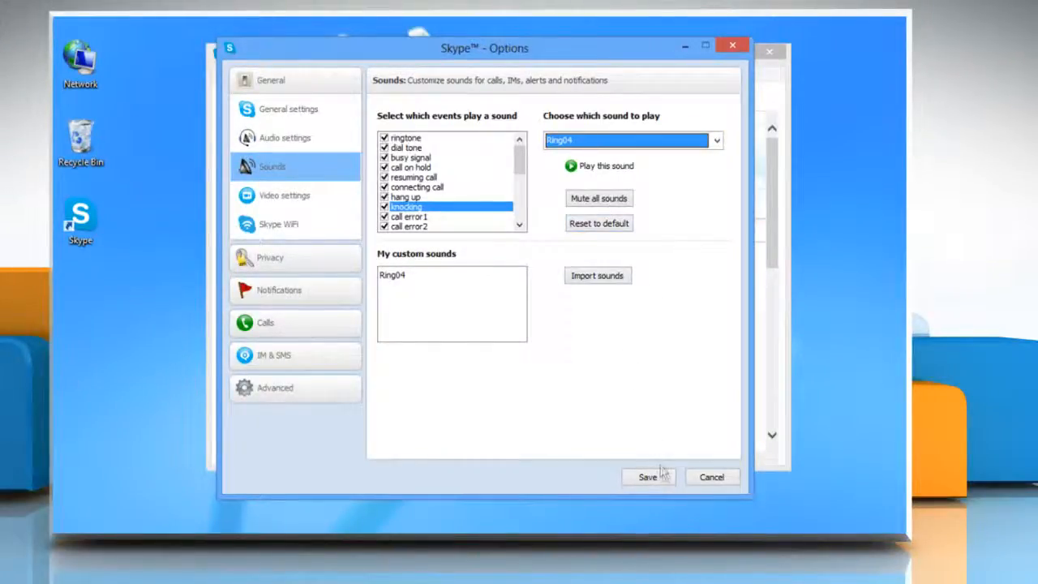
pyautogui.click(647, 477)
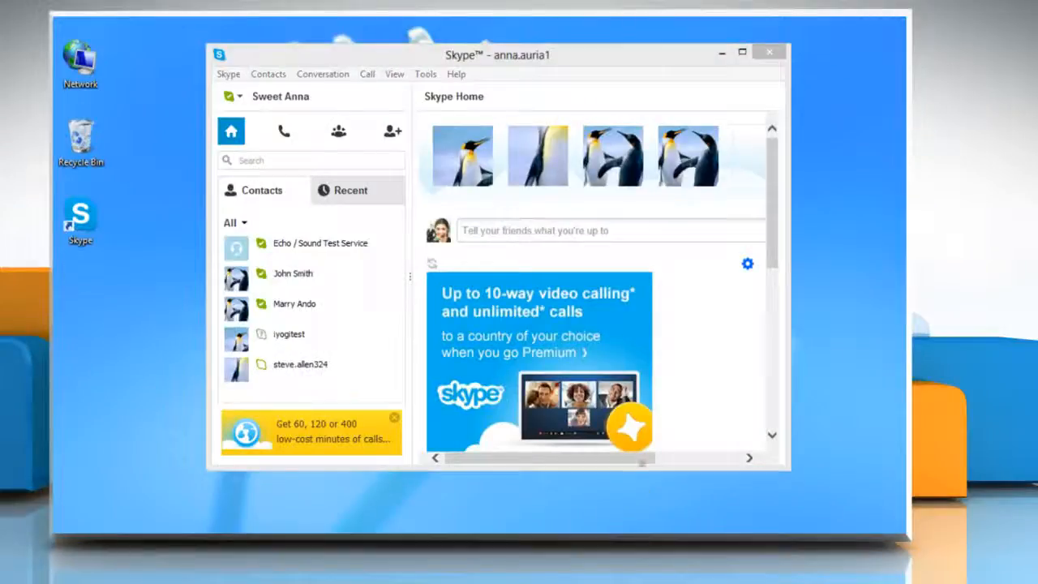